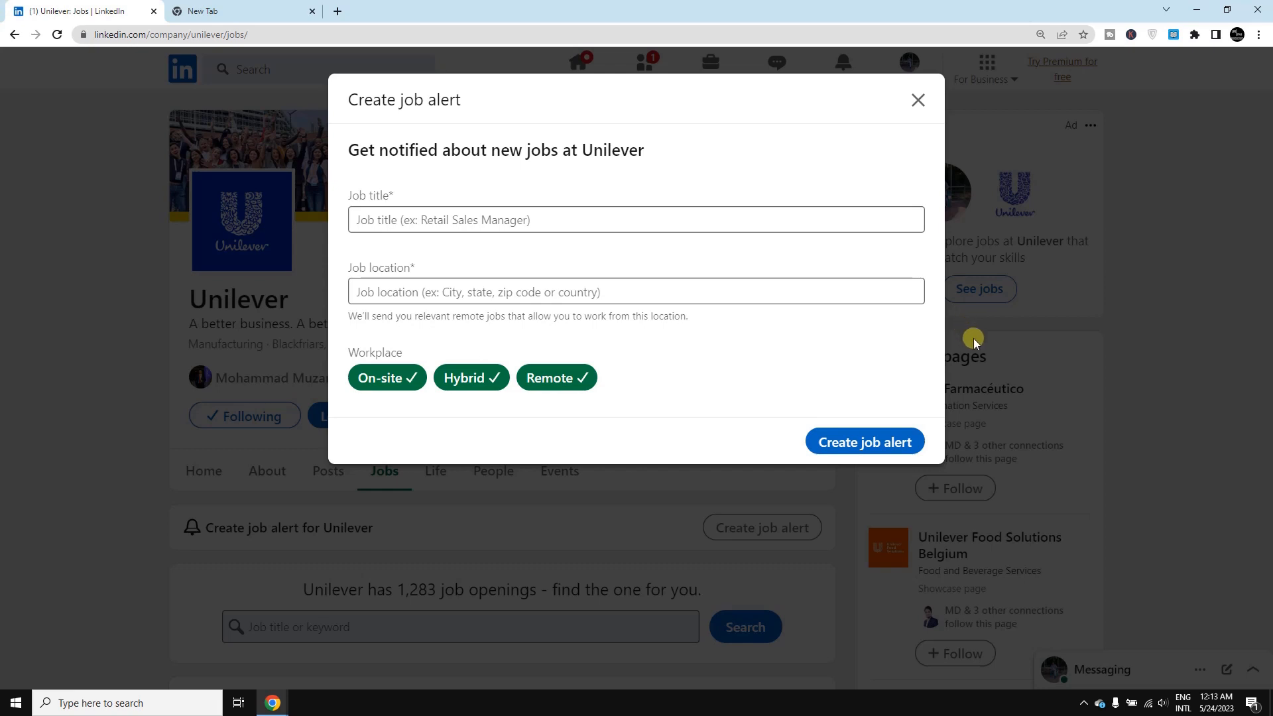
pyautogui.moveTo(931, 411)
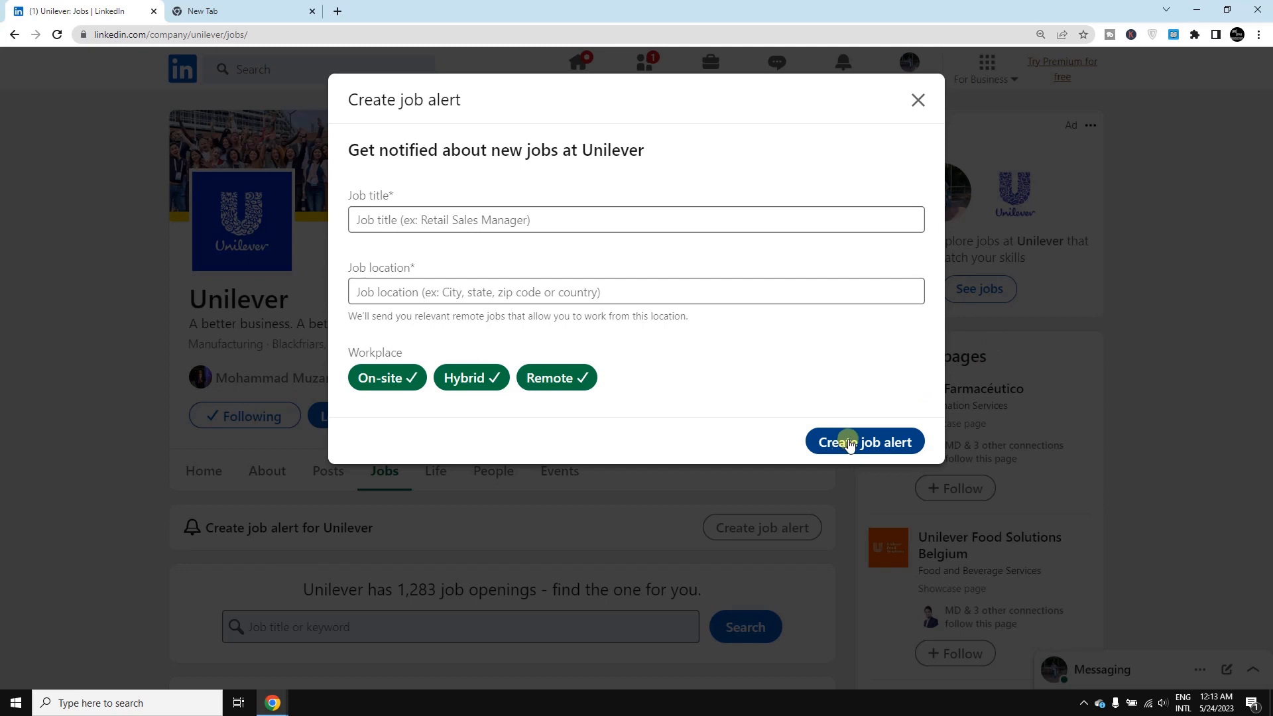
pyautogui.moveTo(860, 395)
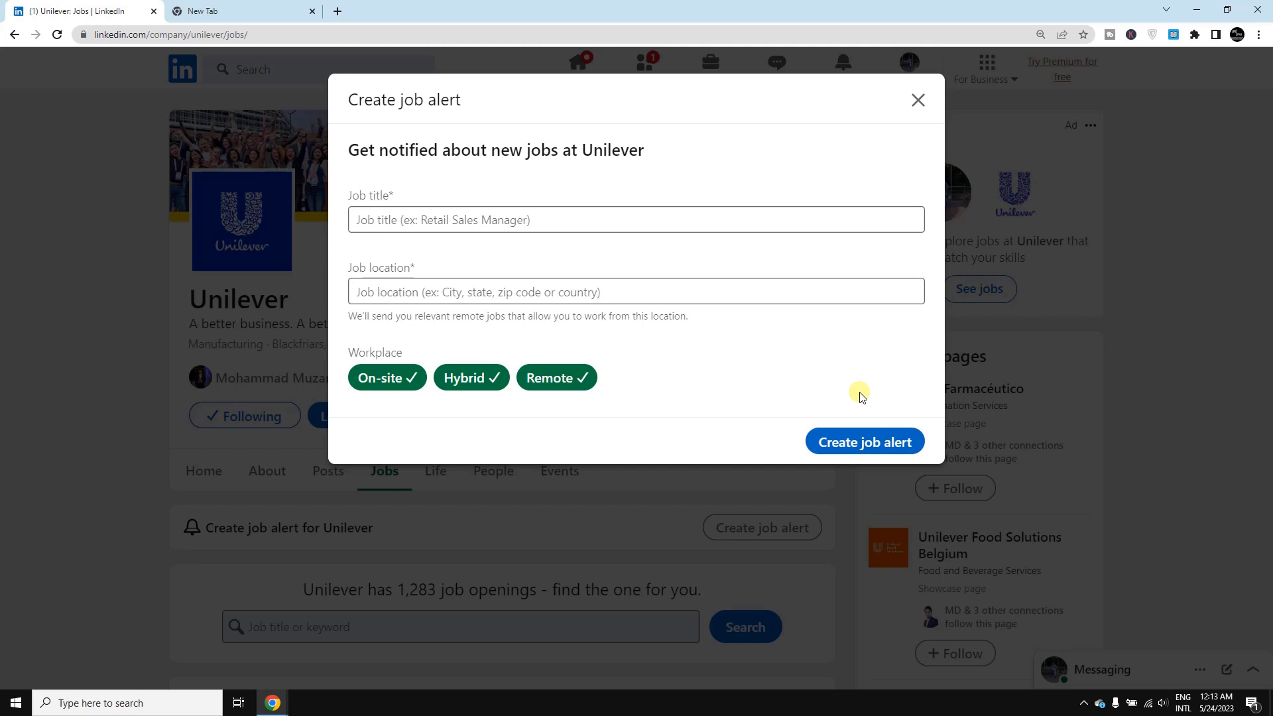
pyautogui.moveTo(858, 393)
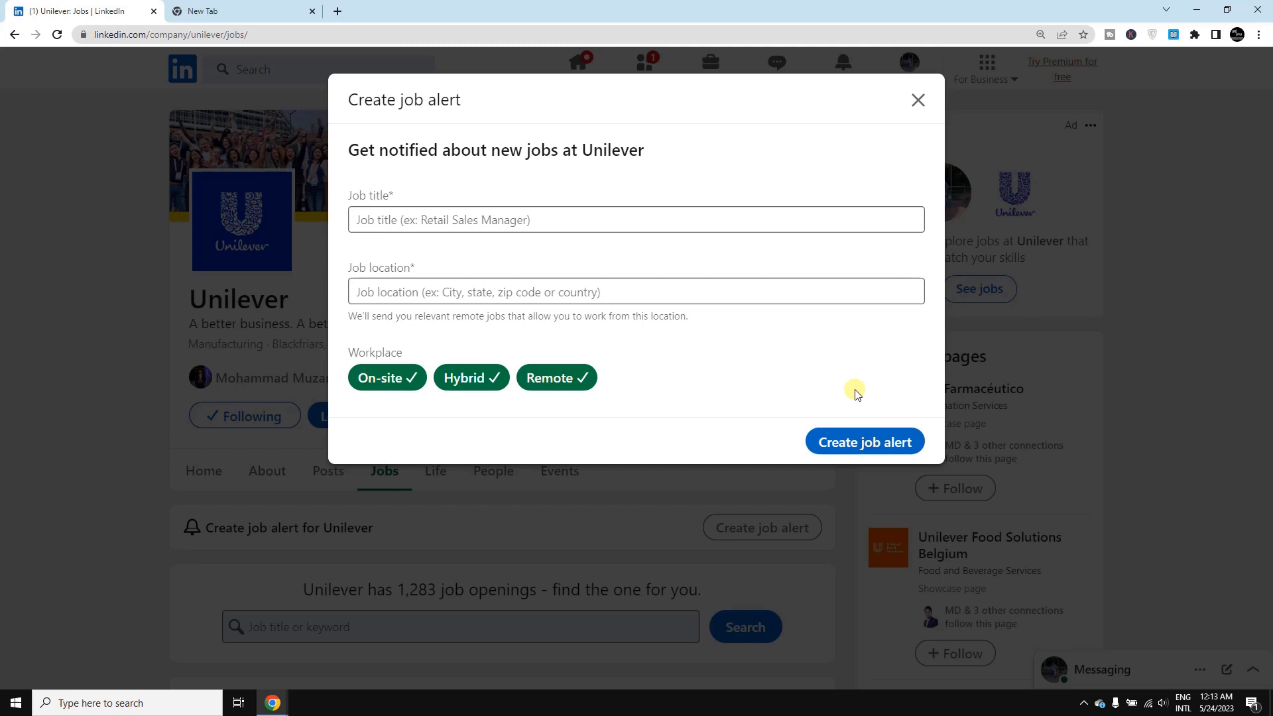
pyautogui.moveTo(825, 364)
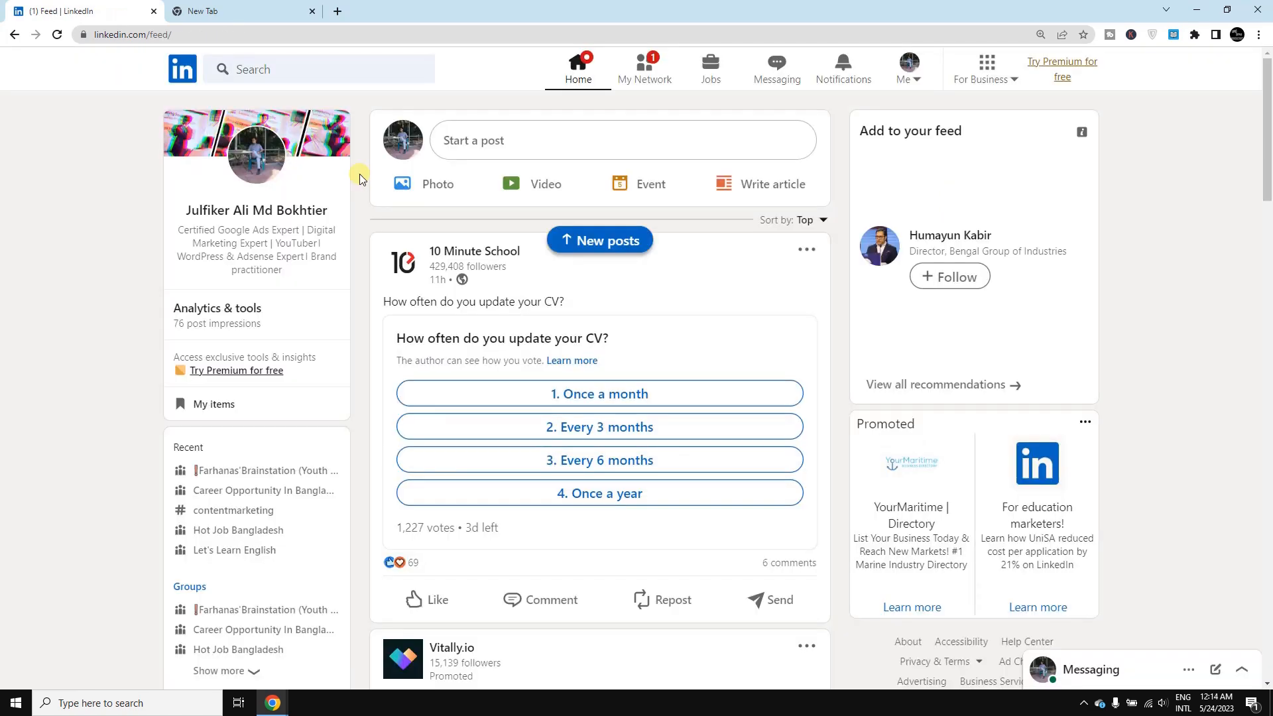
# Run a LinkedIn search for 'Unilever' to list the Unilever company result
pyautogui.click(252, 69)
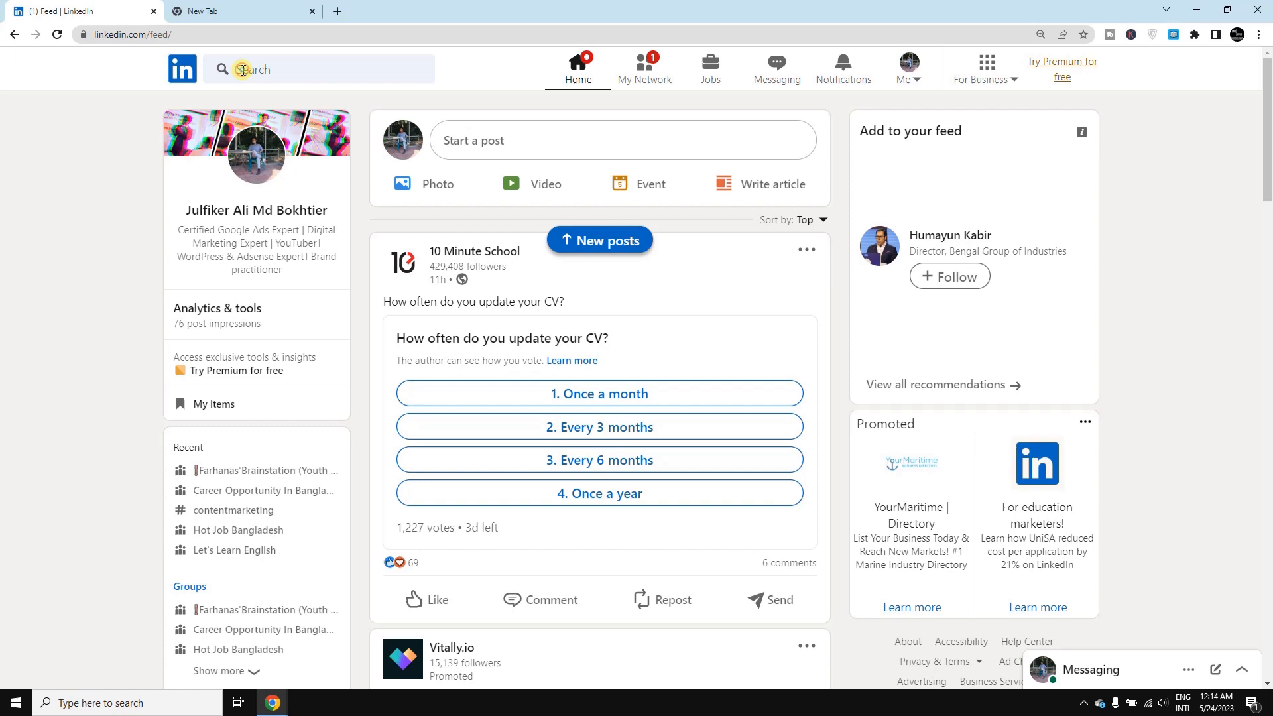
pyautogui.click(251, 69)
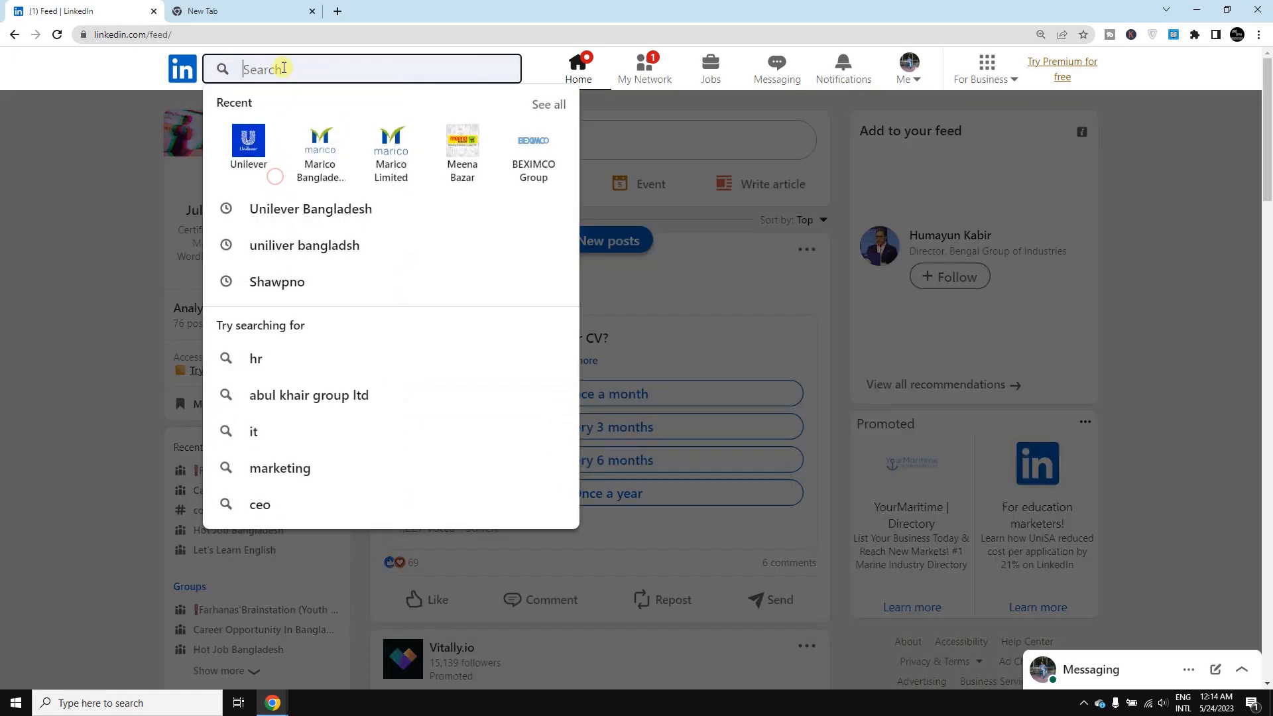
pyautogui.write('Unilever')
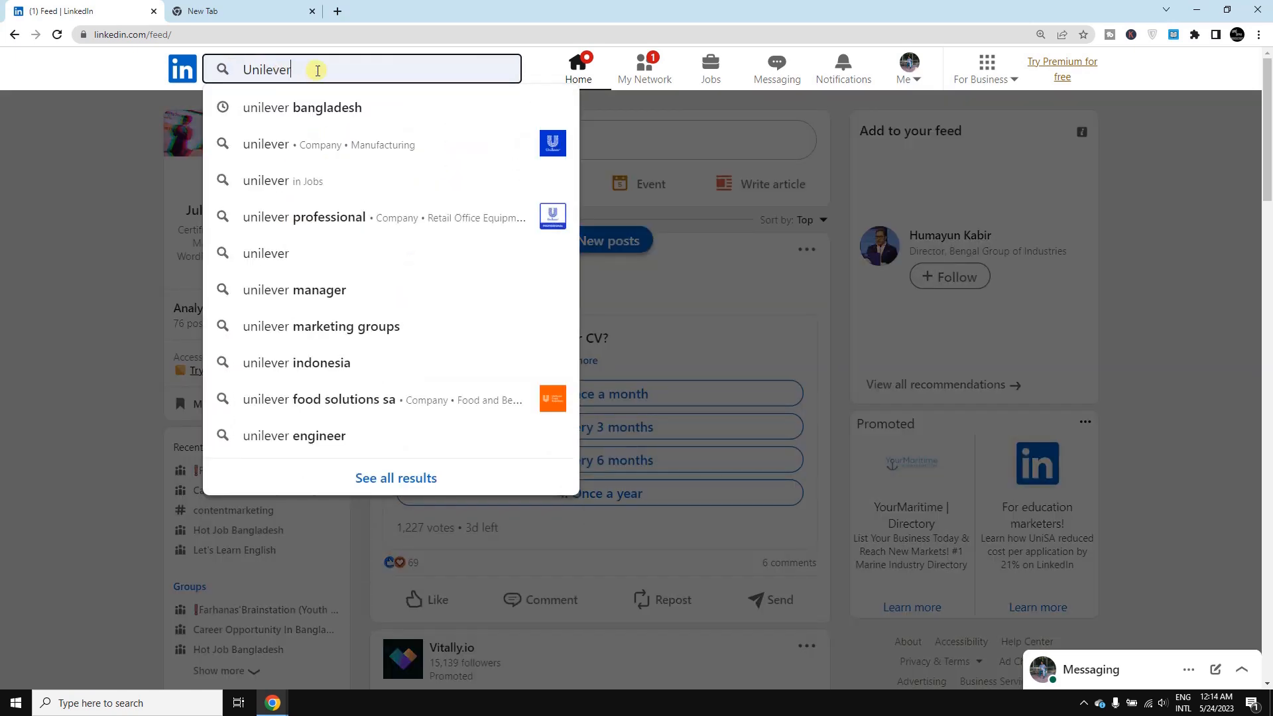
pyautogui.press('Enter')
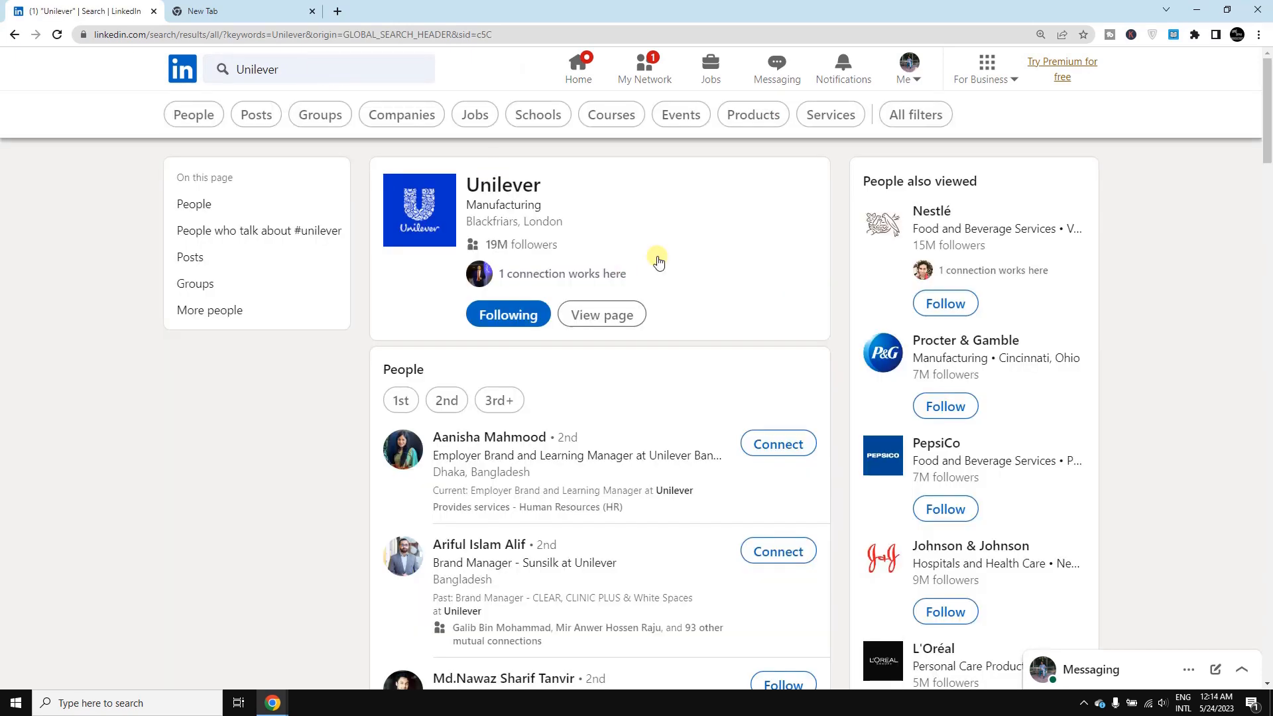
pyautogui.moveTo(502, 191)
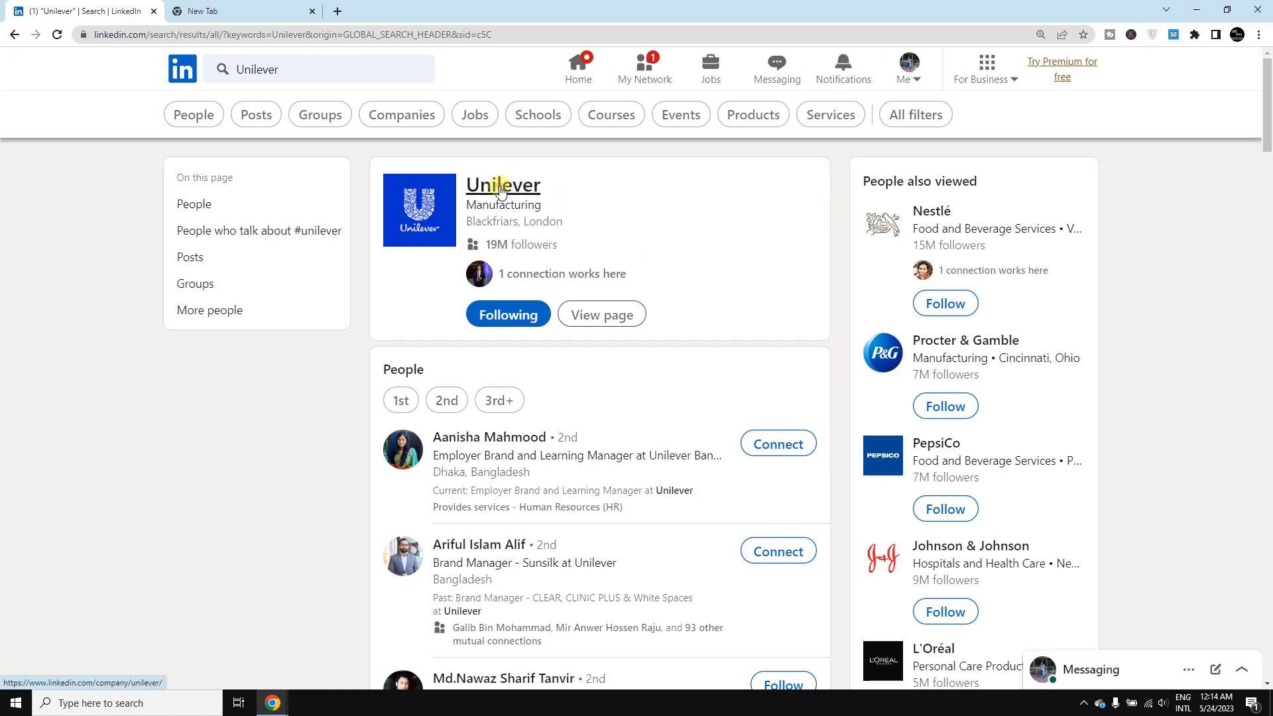
# Go to Unilever's company page and show its Jobs section with 1,283 openings
pyautogui.click(504, 186)
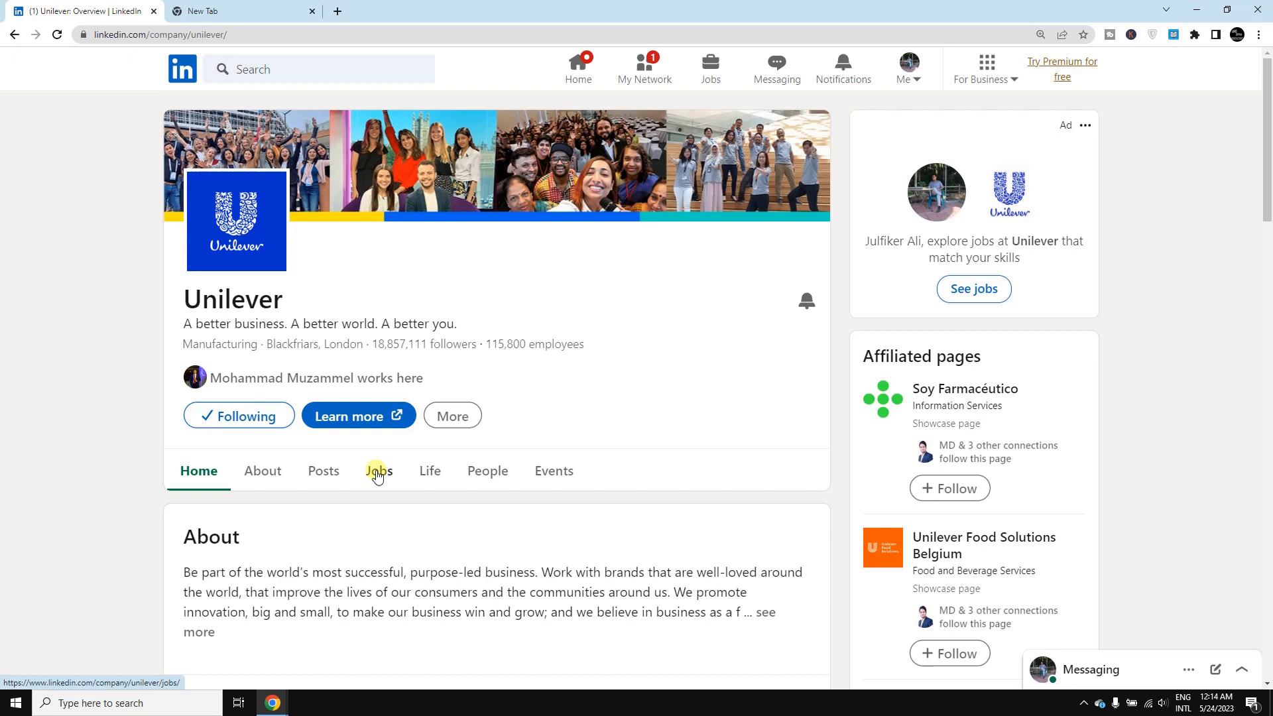
pyautogui.click(377, 471)
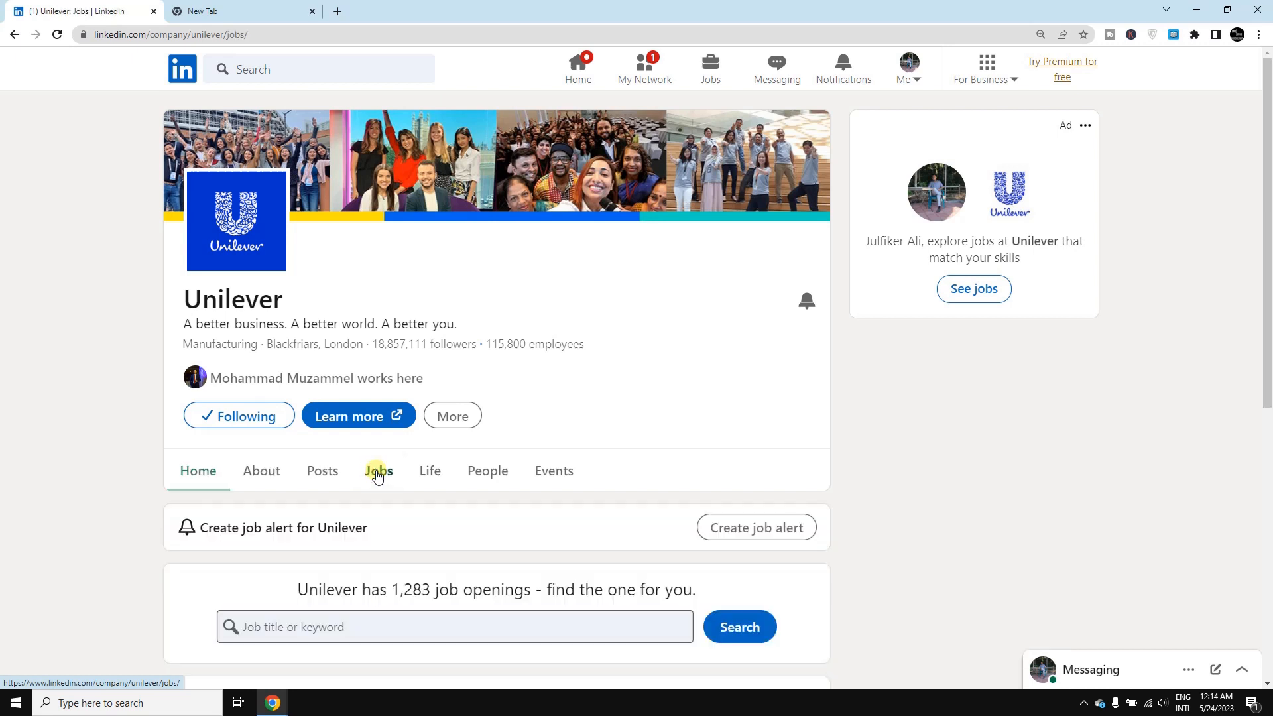
pyautogui.click(378, 471)
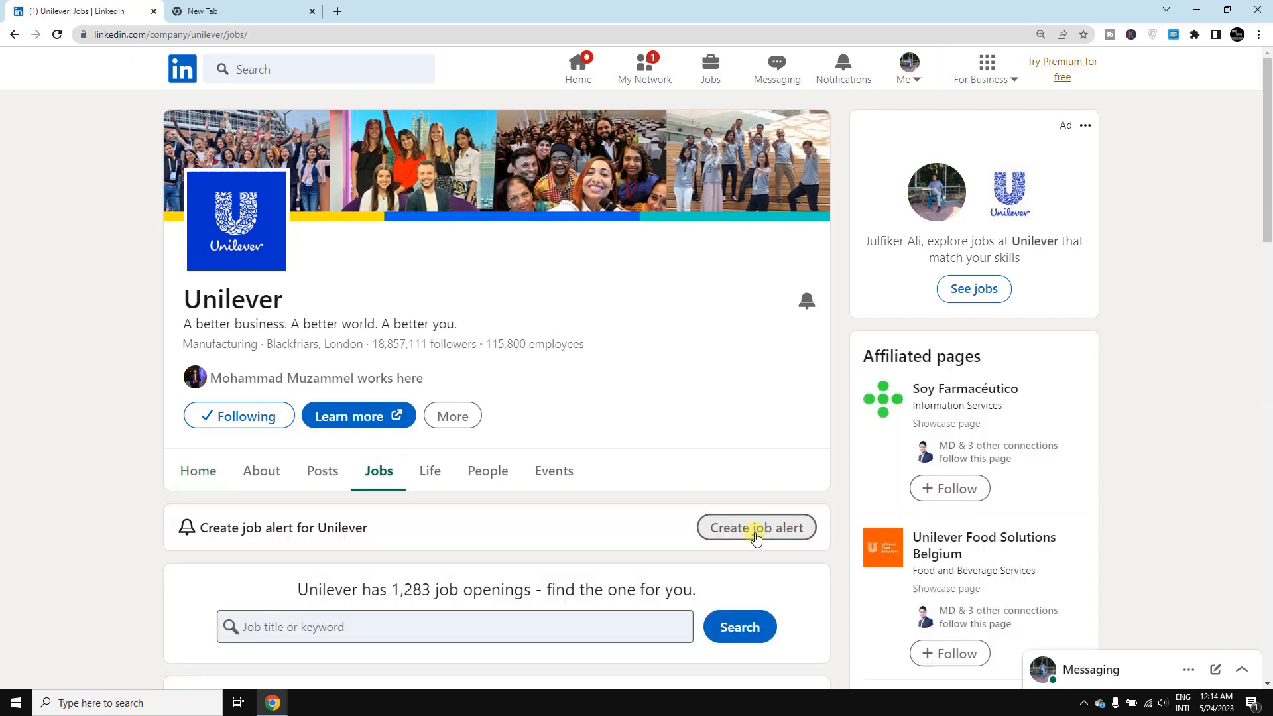
# Start a Unilever job alert and set its job title to Brand Manager
pyautogui.click(755, 528)
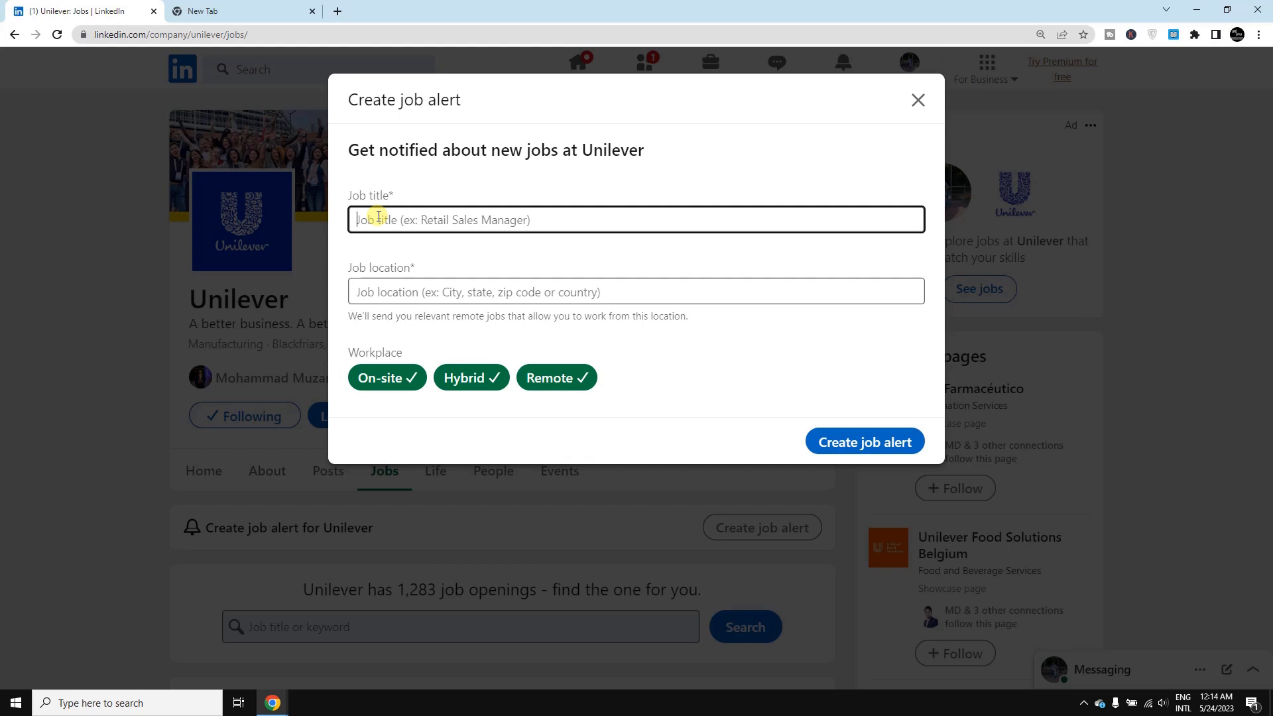
pyautogui.write('b')
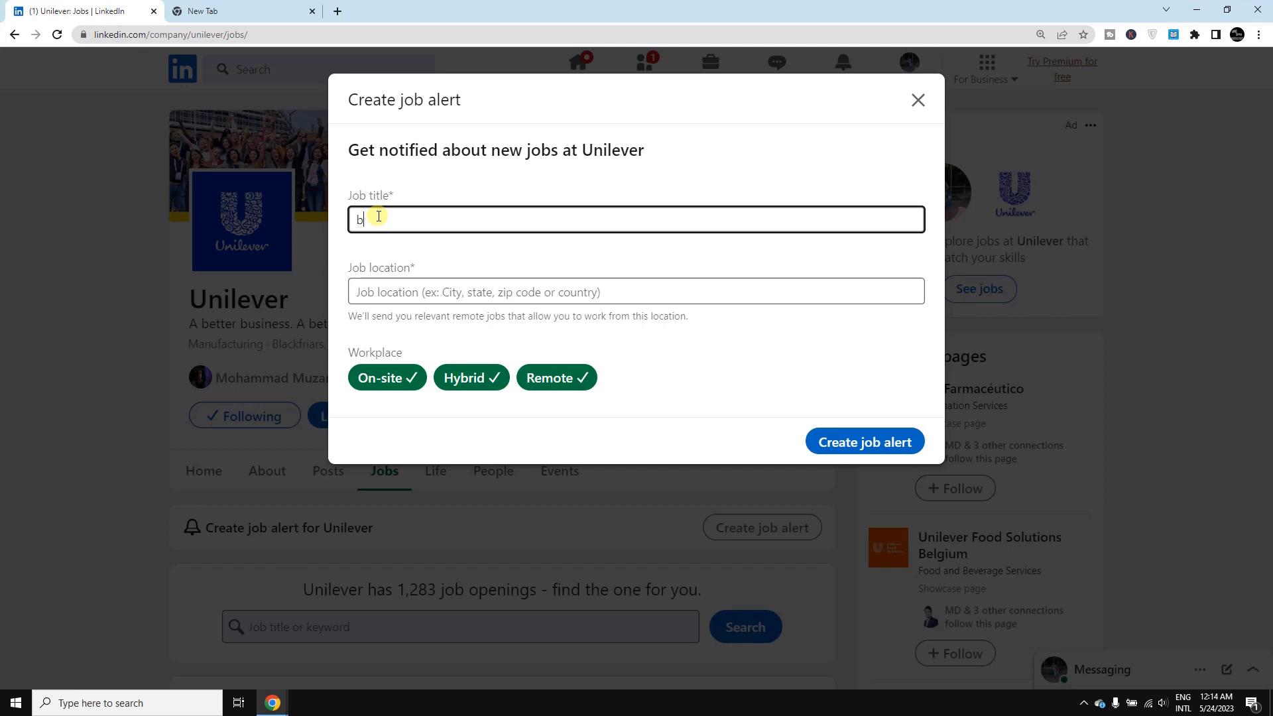
pyautogui.write('rand')
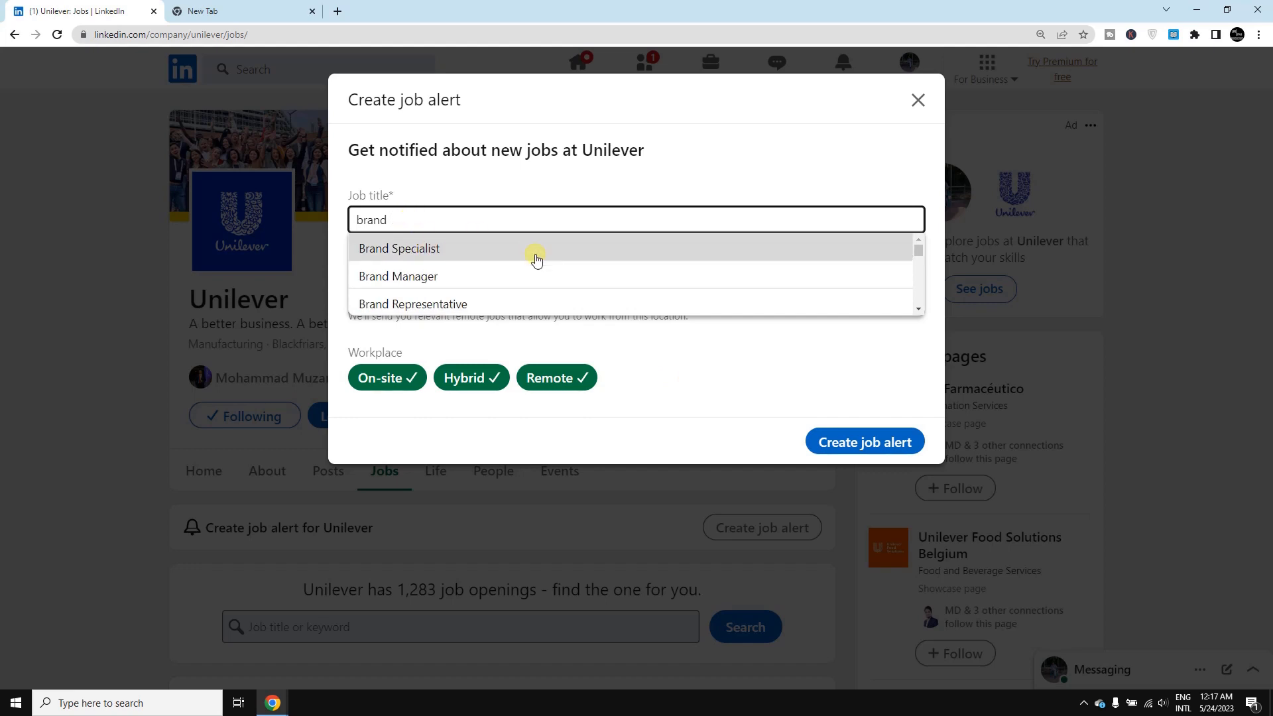
pyautogui.moveTo(598, 310)
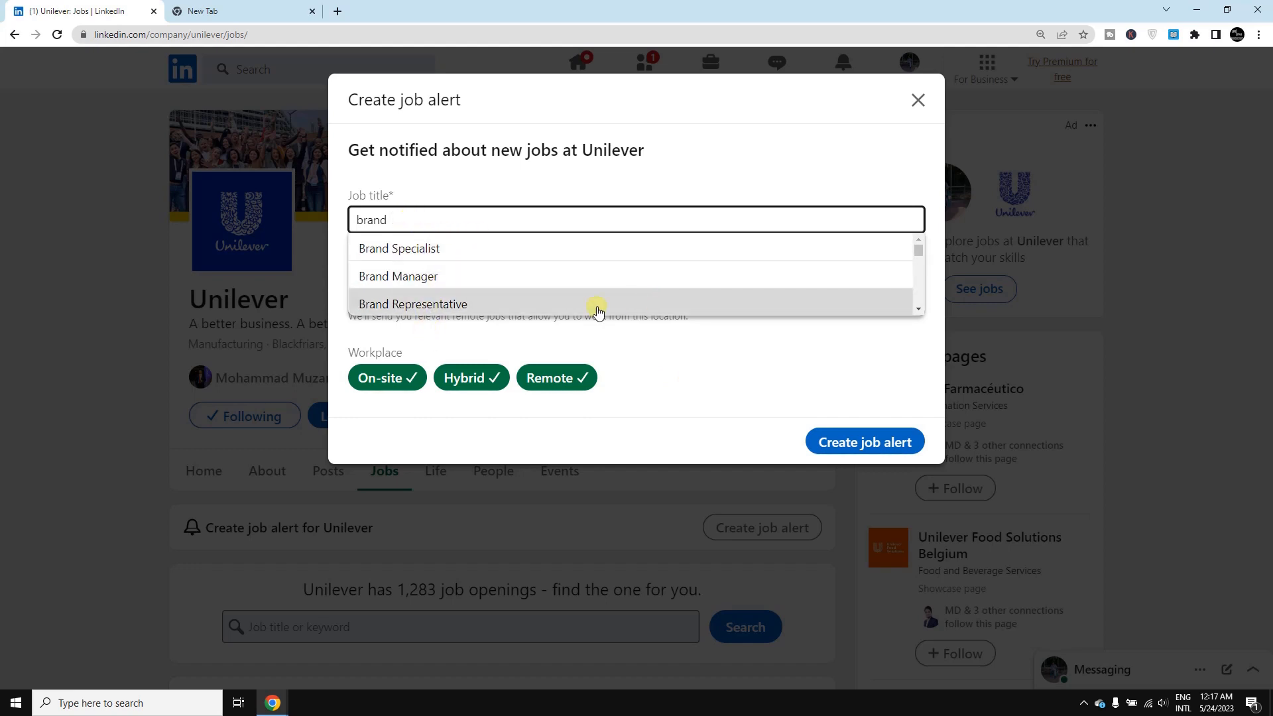
pyautogui.moveTo(409, 281)
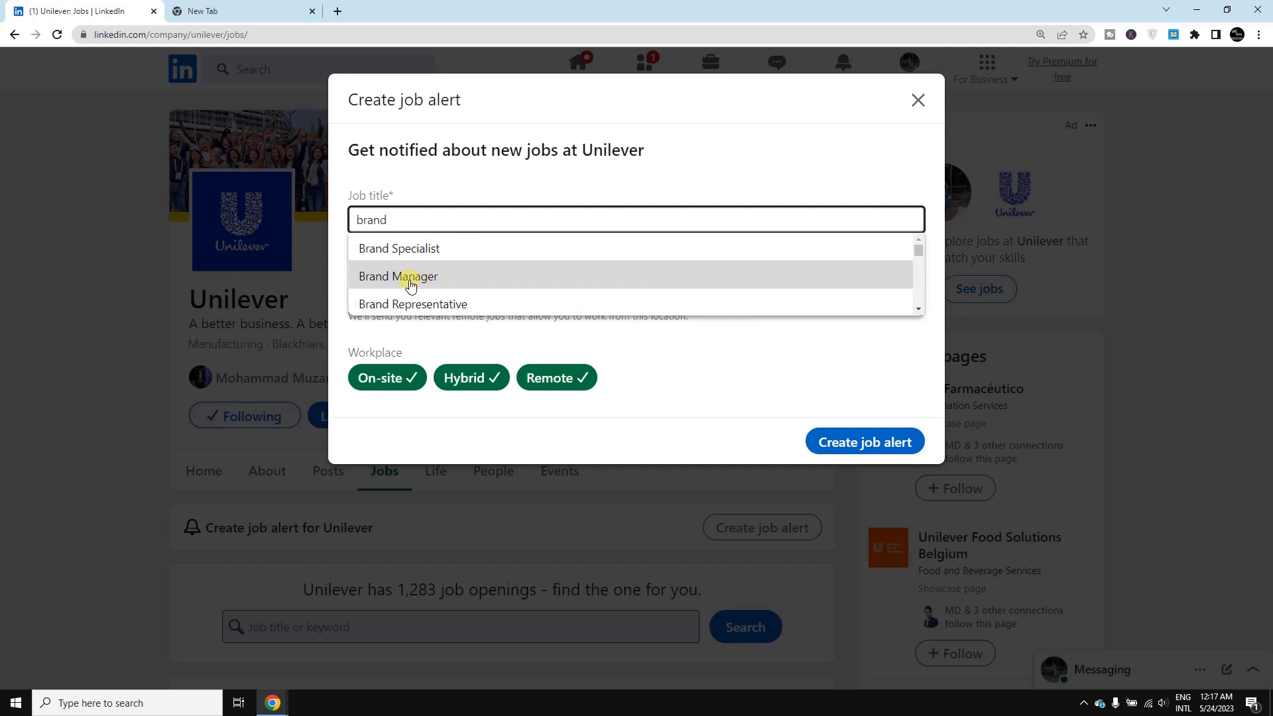
pyautogui.click(398, 275)
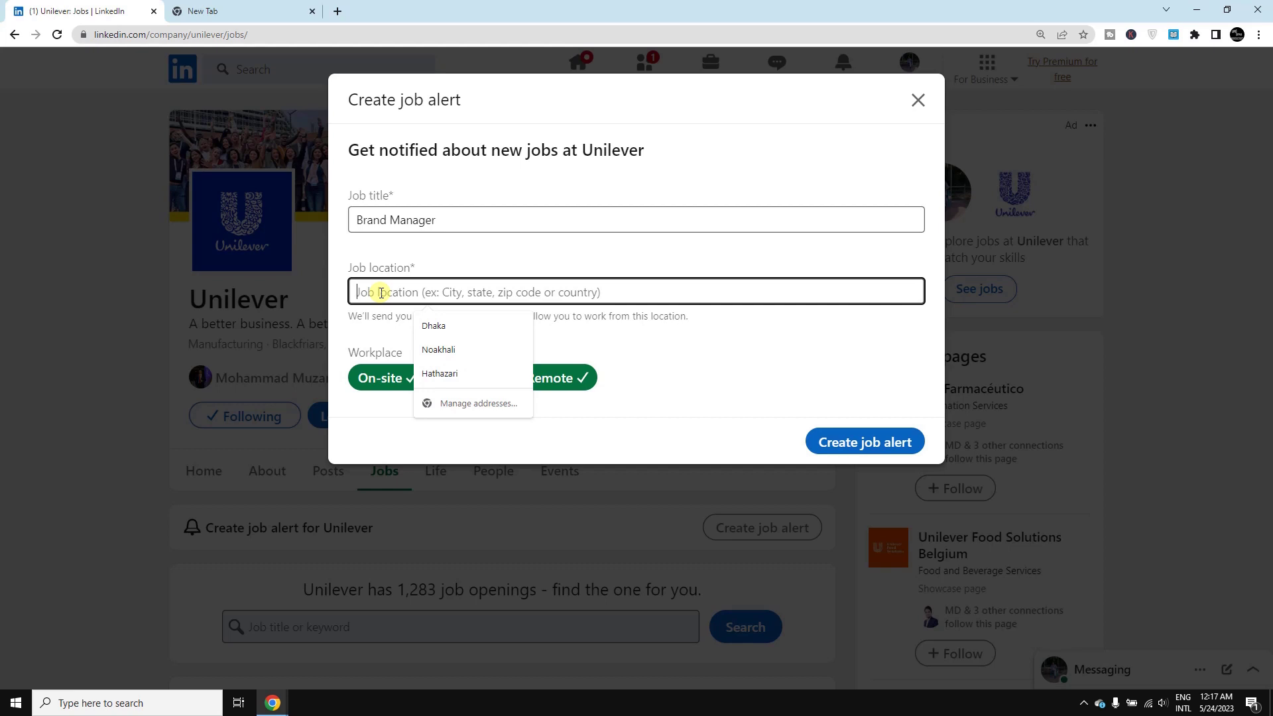
# Set the alert location to Dhaka, Bangladesh and create the Brand Manager alert
pyautogui.write('d')
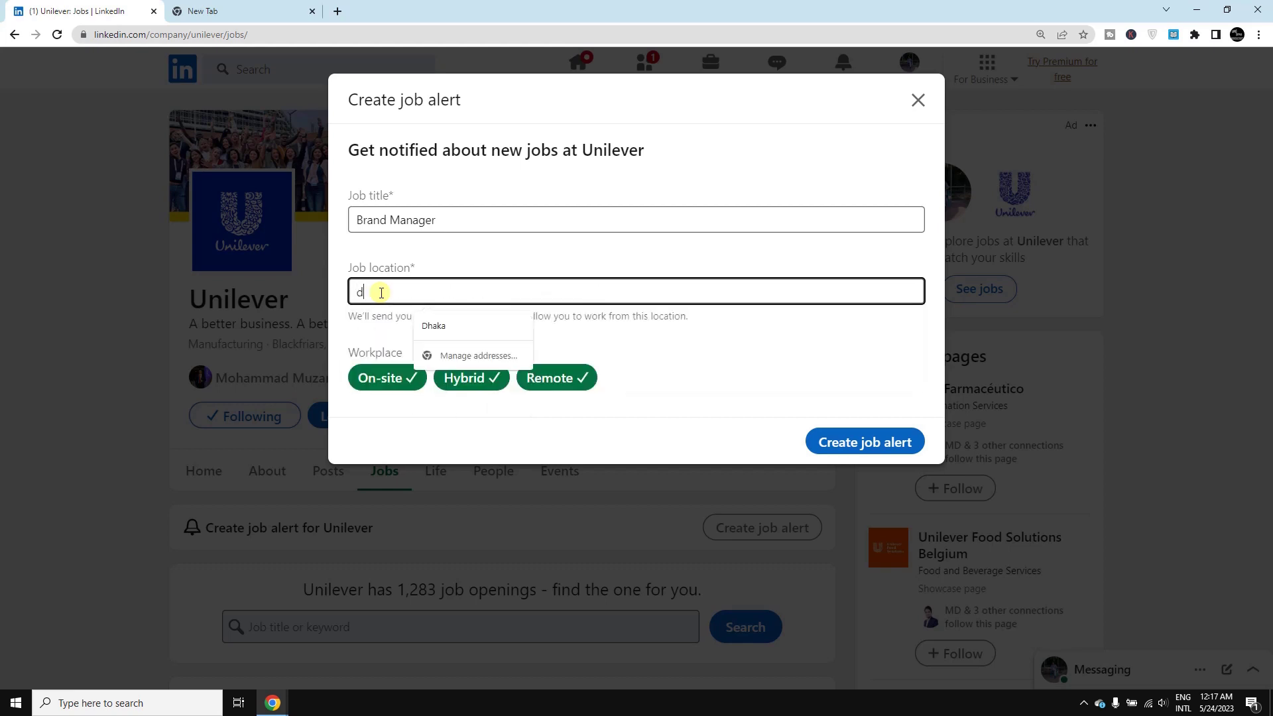
pyautogui.write('haka')
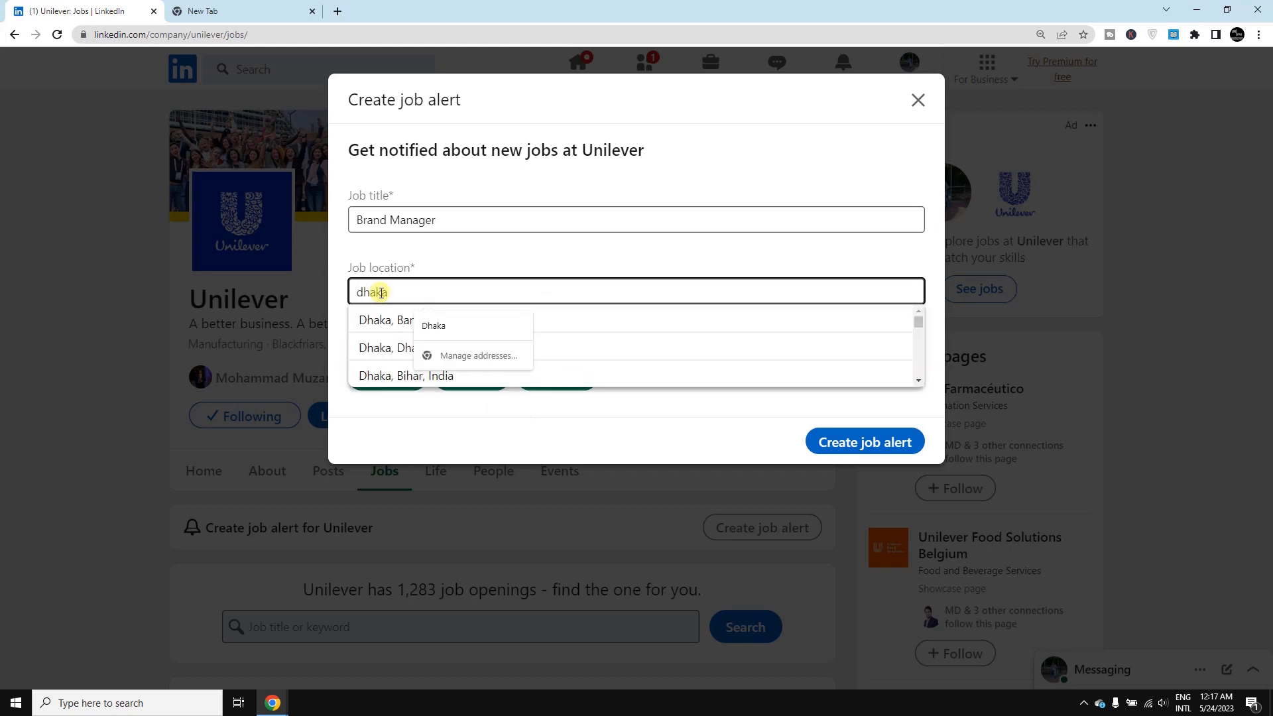
pyautogui.click(385, 319)
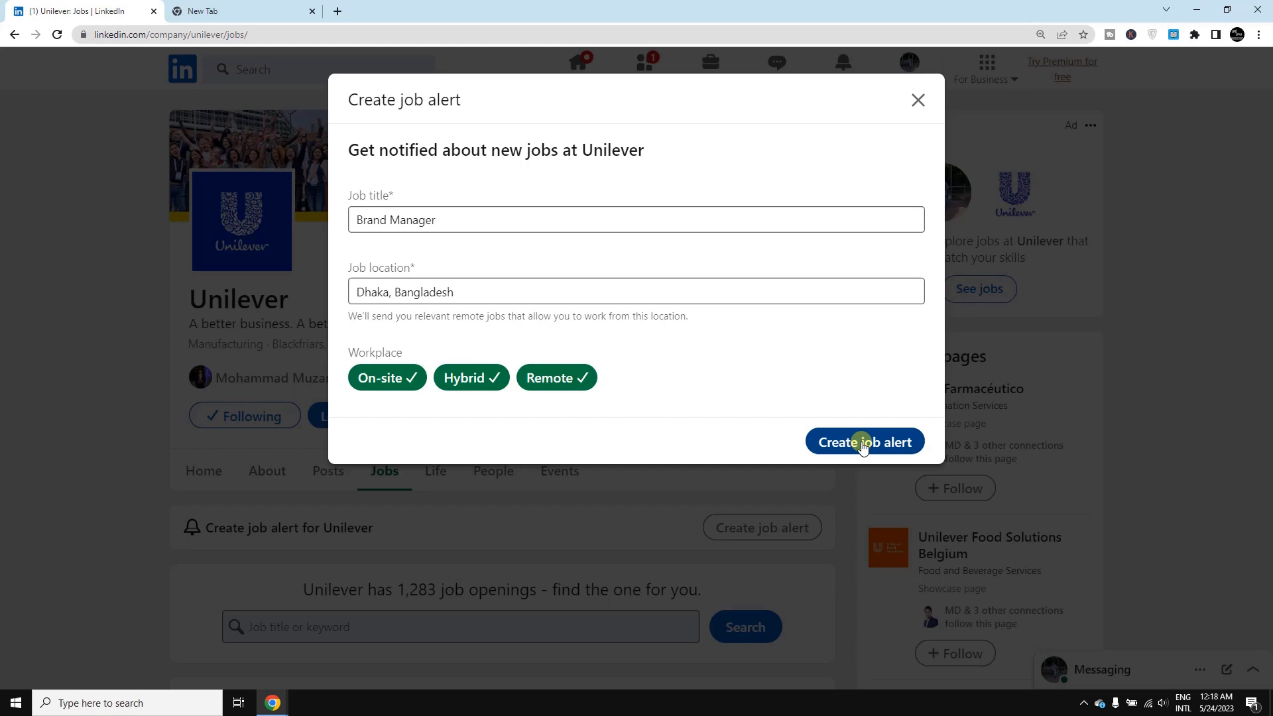
pyautogui.moveTo(904, 401)
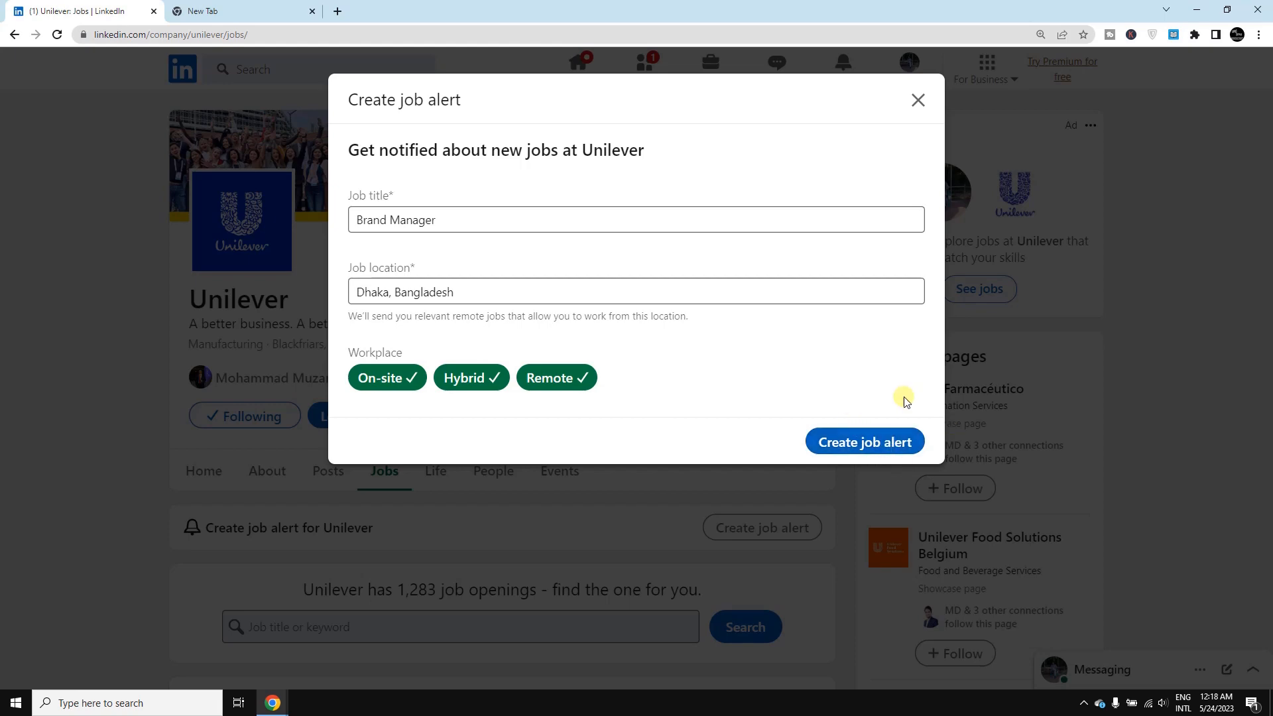
pyautogui.click(864, 442)
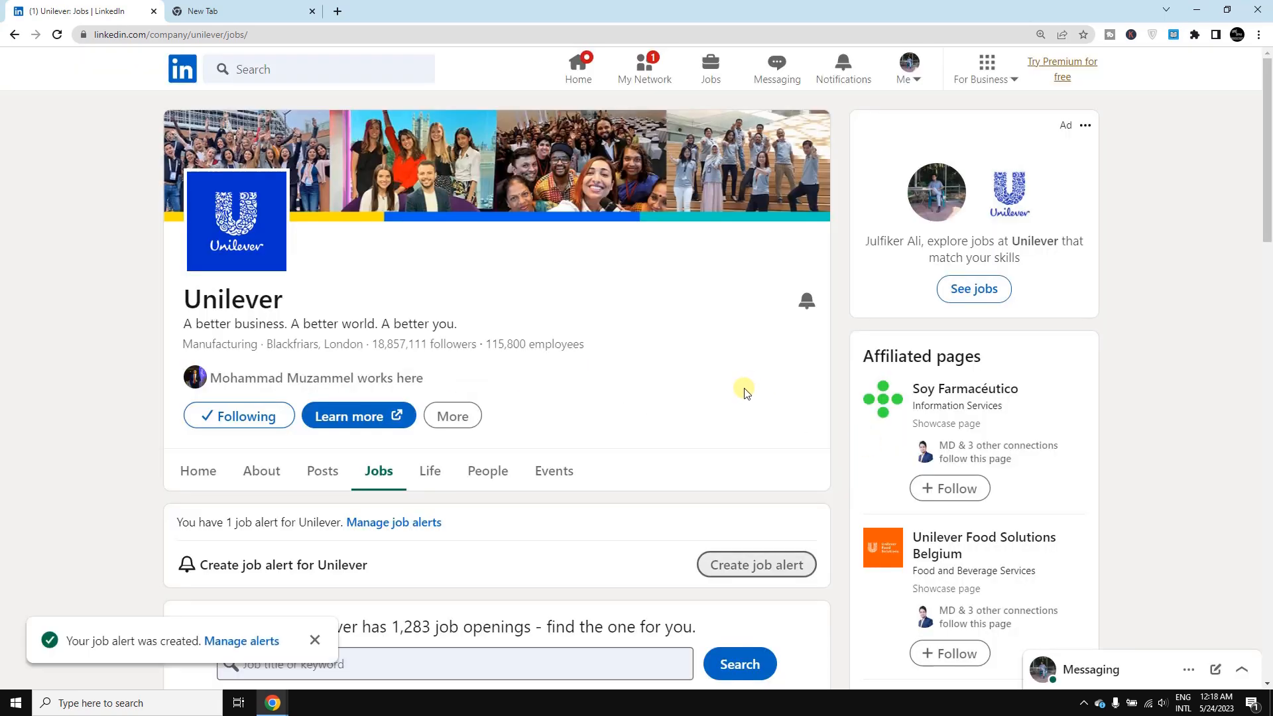
pyautogui.moveTo(604, 360)
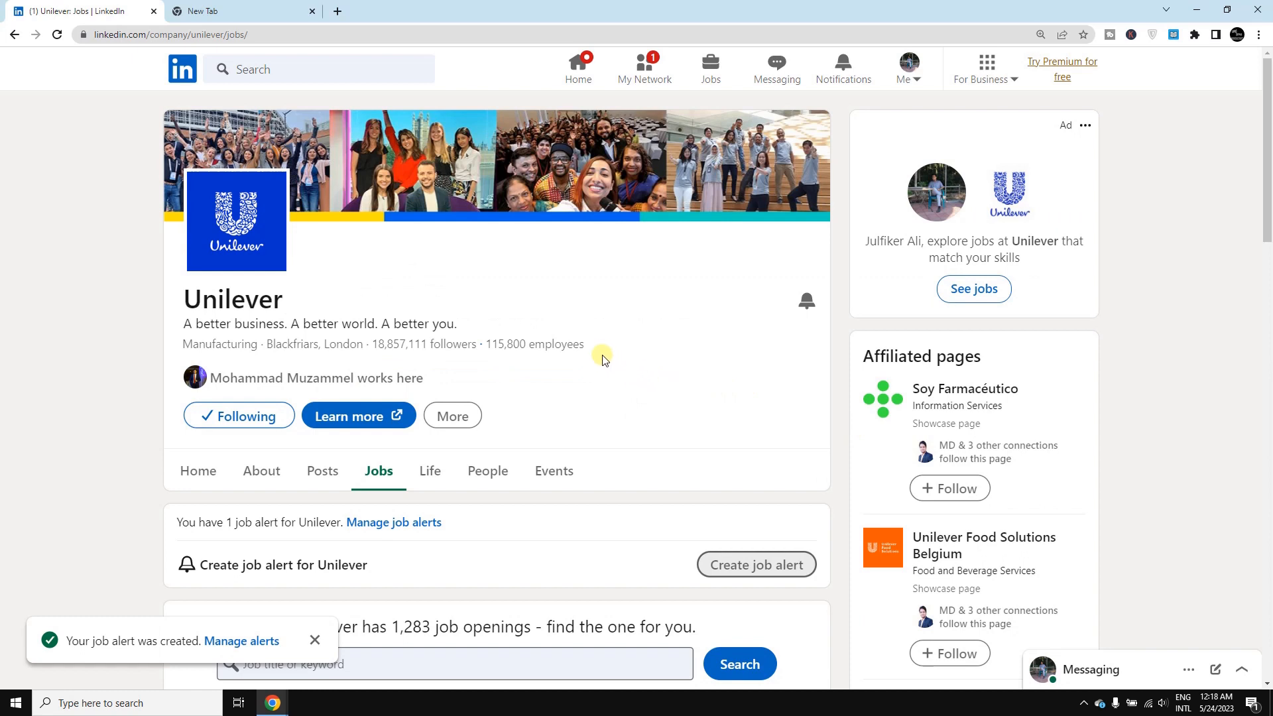
pyautogui.moveTo(1024, 69)
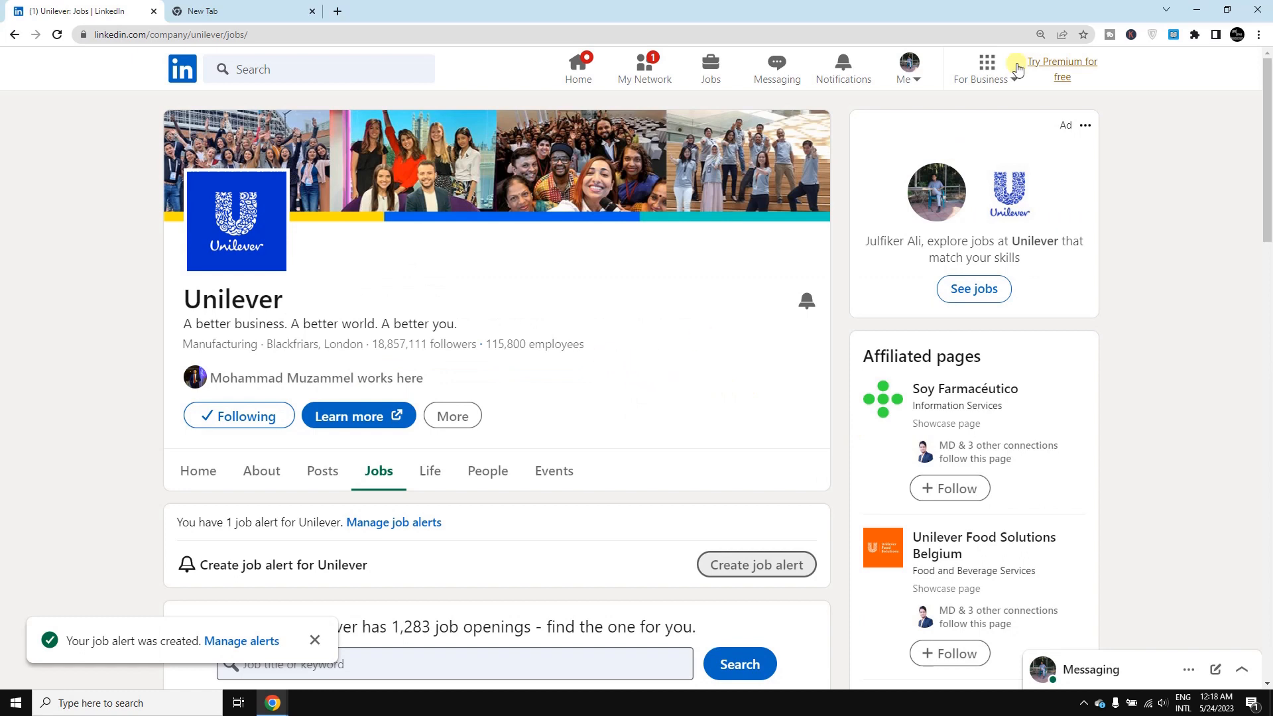
pyautogui.moveTo(541, 301)
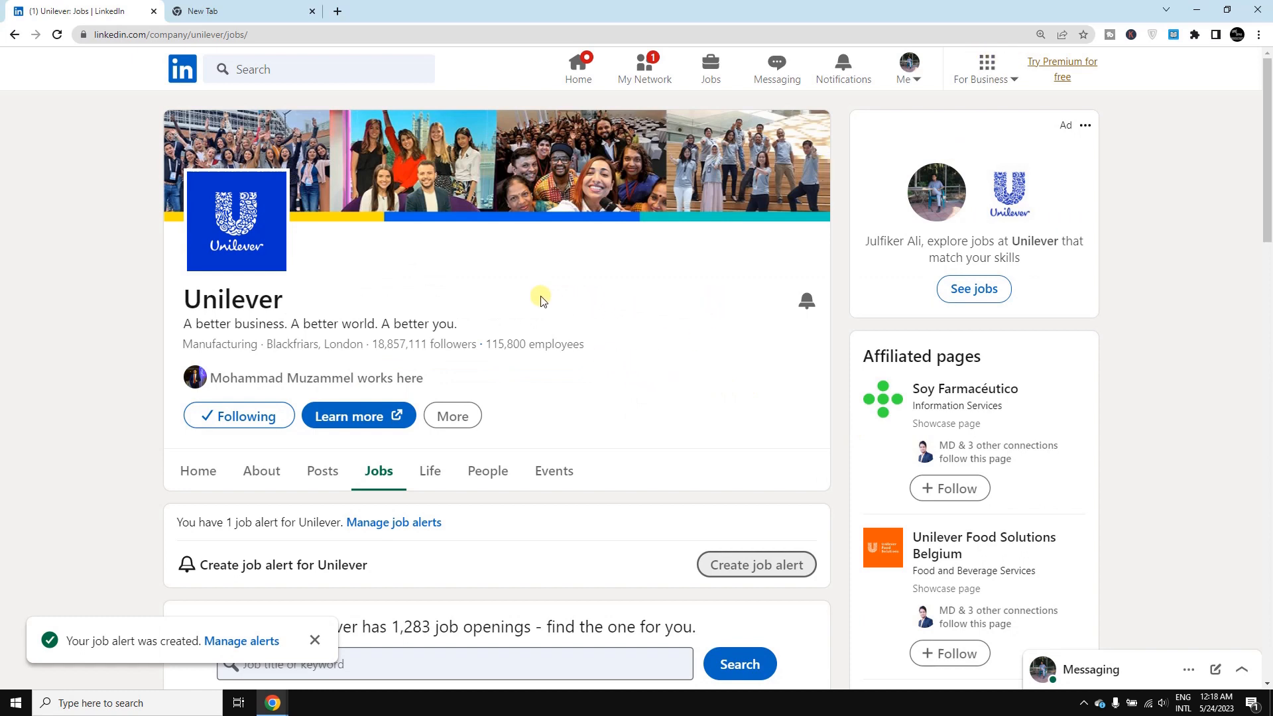